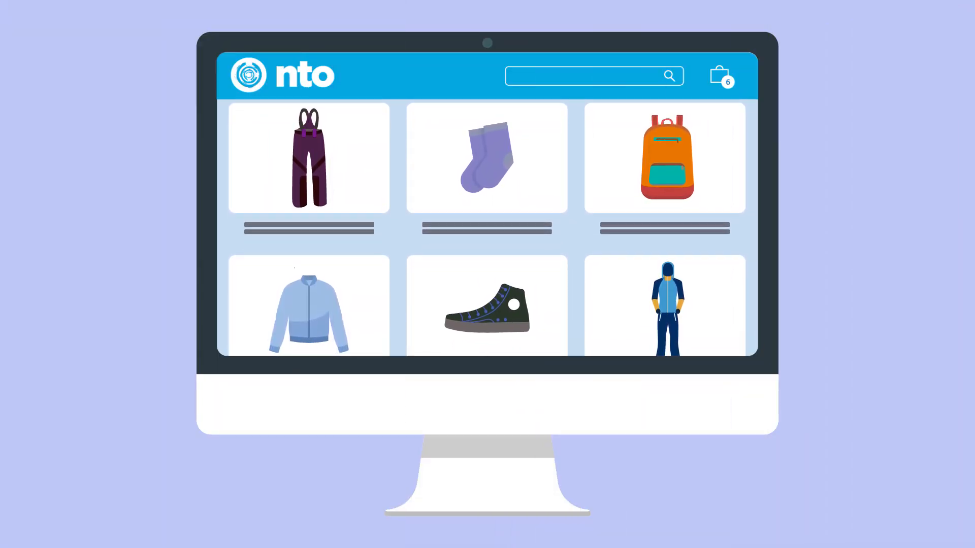
- Start a new Data Cloud One companion connection named 'NTO Sports'
scroll(down, 3)
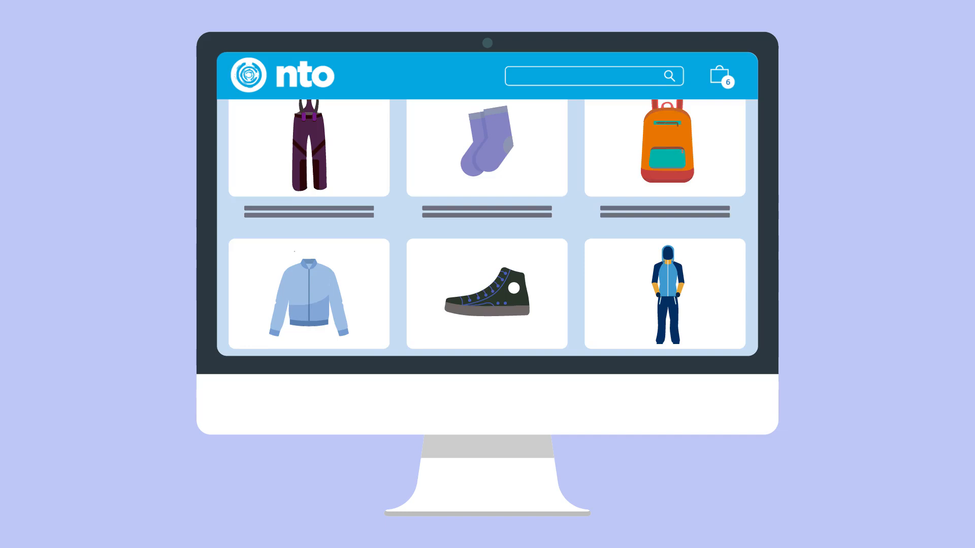
scroll(down, 3)
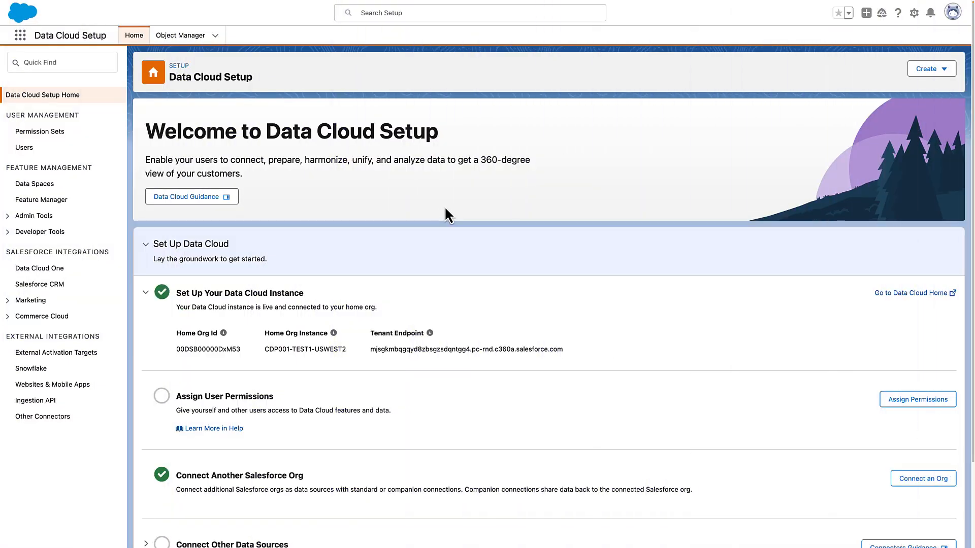
click(39, 268)
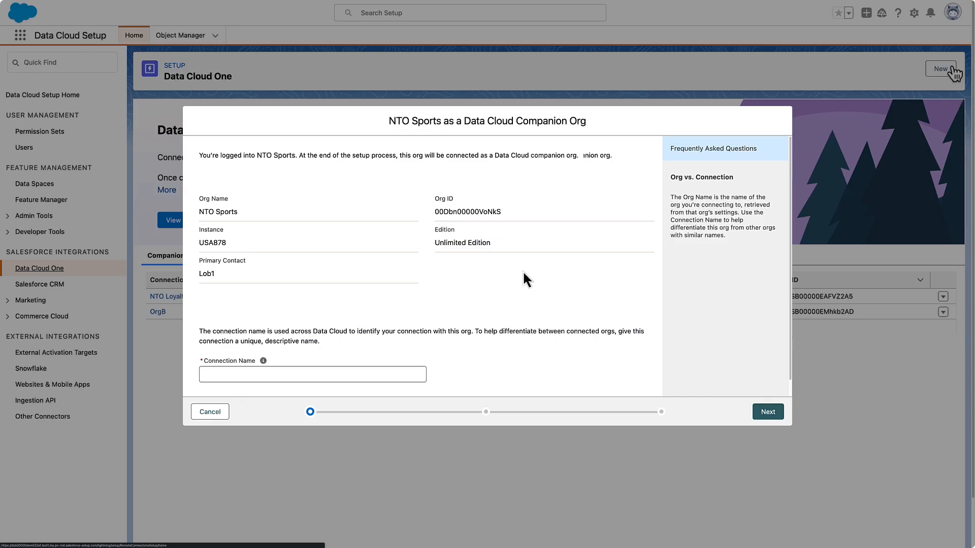
text(NTO Sports)
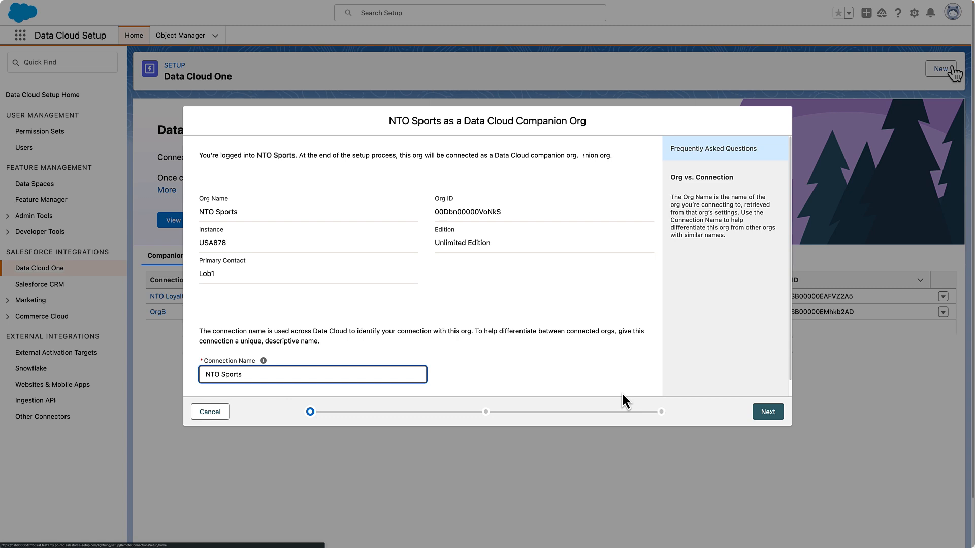
click(766, 412)
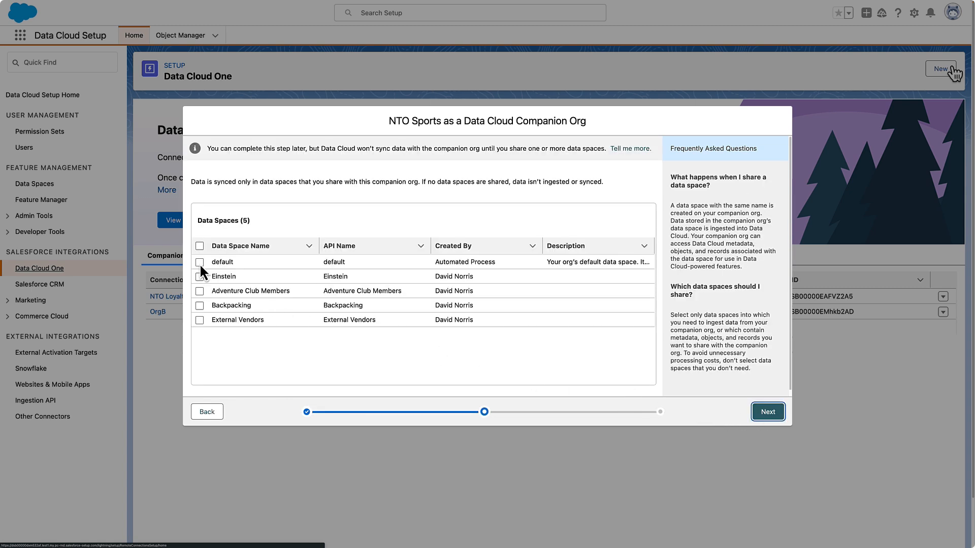
- Share the default and Einstein data spaces, then accept the agreement to connect
click(200, 262)
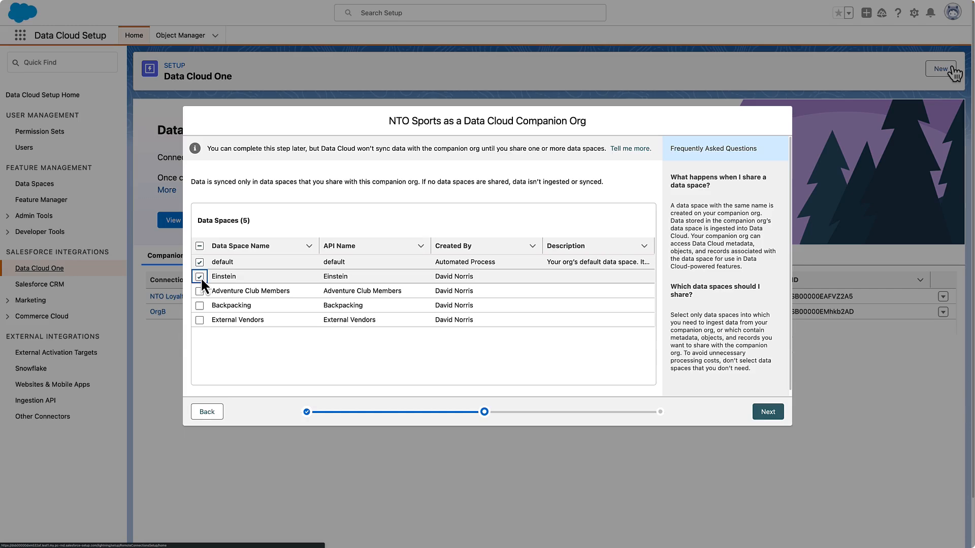
click(200, 276)
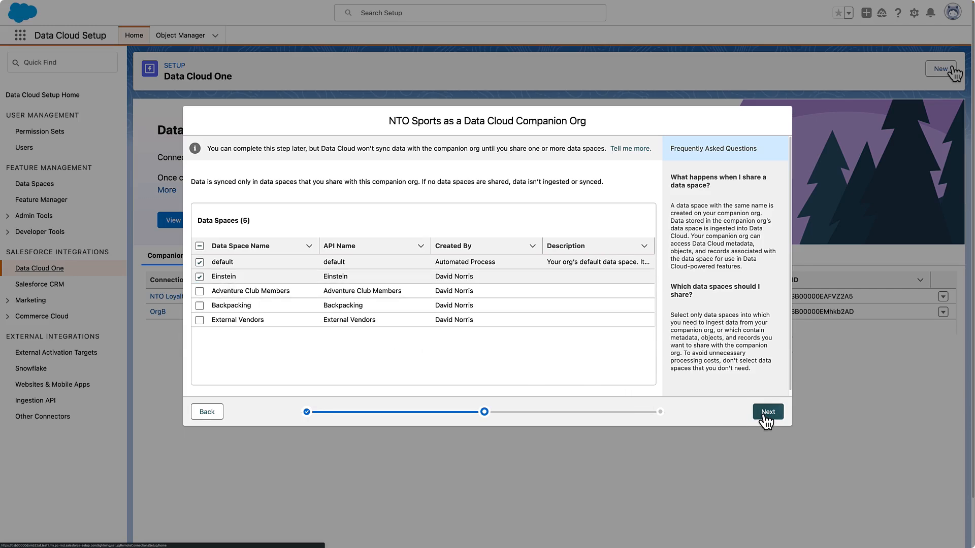
click(766, 411)
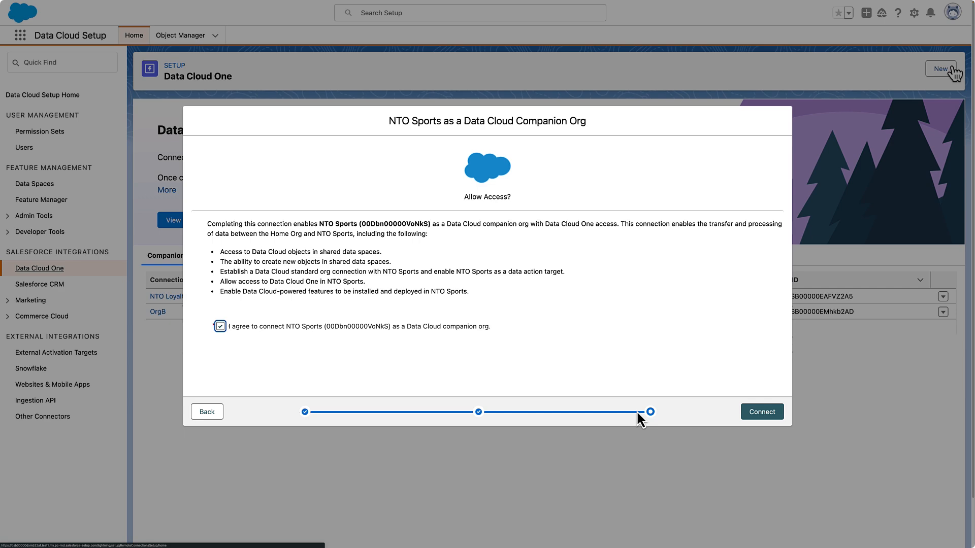
click(760, 411)
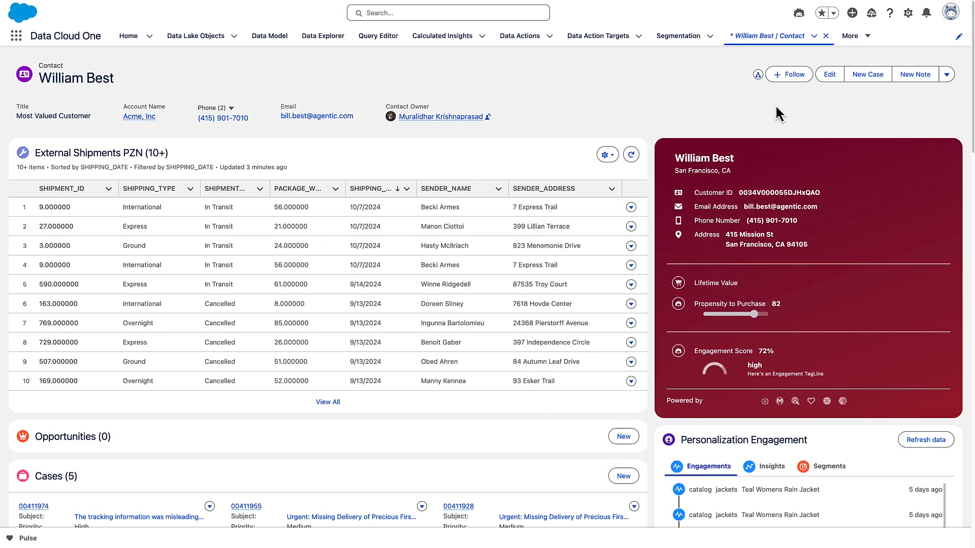
scroll(down, 3)
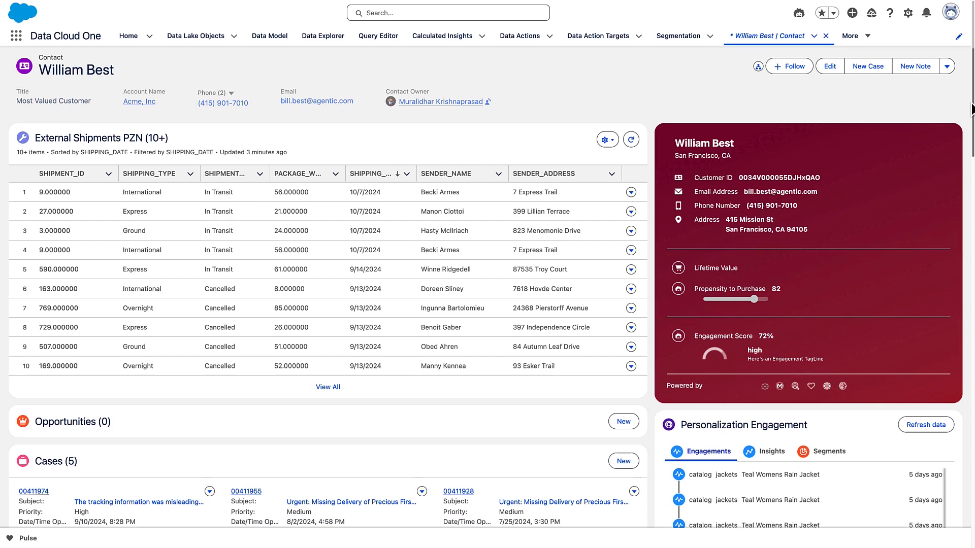
scroll(down, 3)
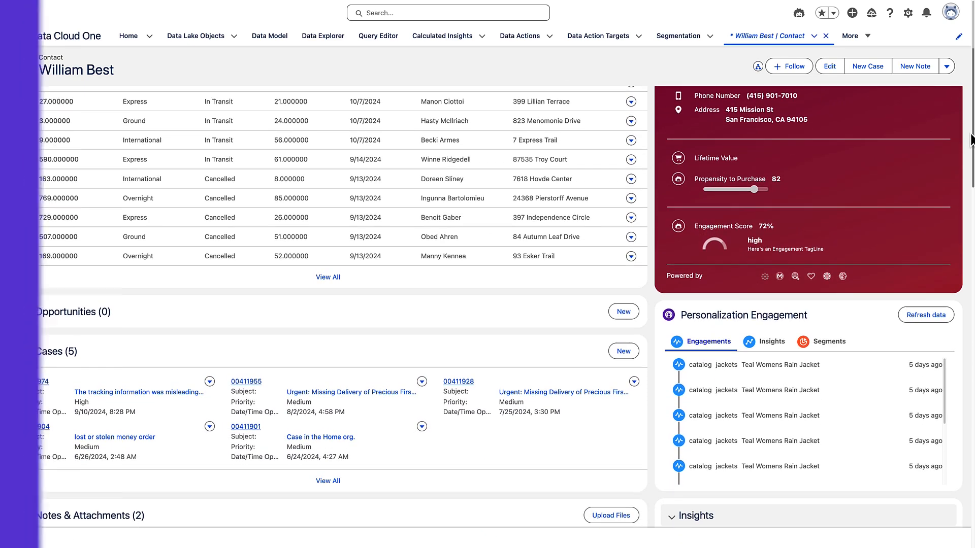